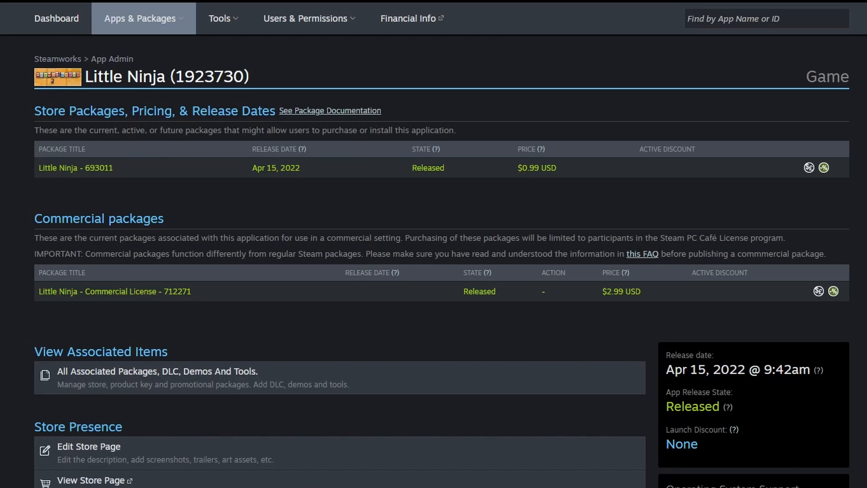
Scroll to the end of Little Ninja's achievement list to reach New Achievement.
{"action": "scroll", "scroll_direction": "down", "scroll_amount": 3}
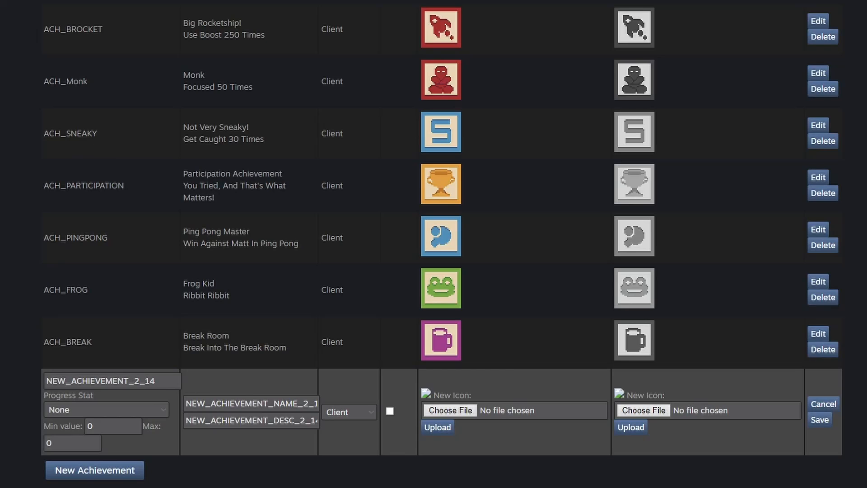
{"action": "mouse_move", "coordinate": [99, 173]}
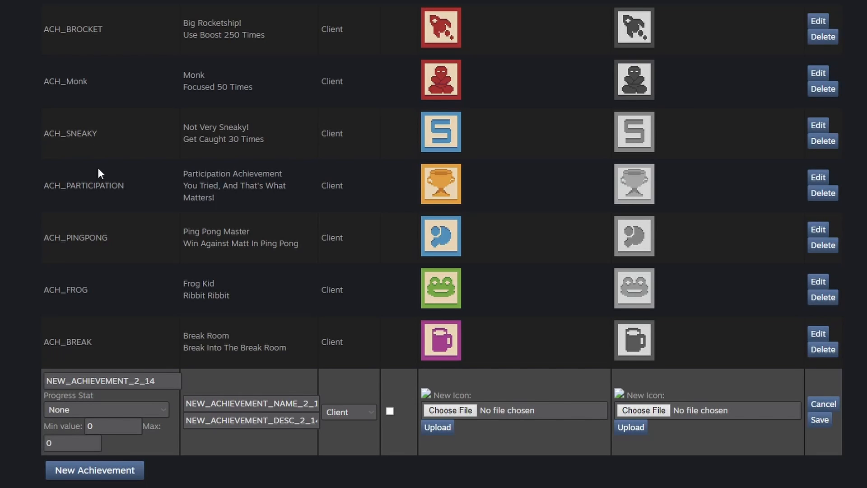
{"action": "mouse_move", "coordinate": [138, 356]}
{"action": "type", "text": "ACH_GWIZZ"}
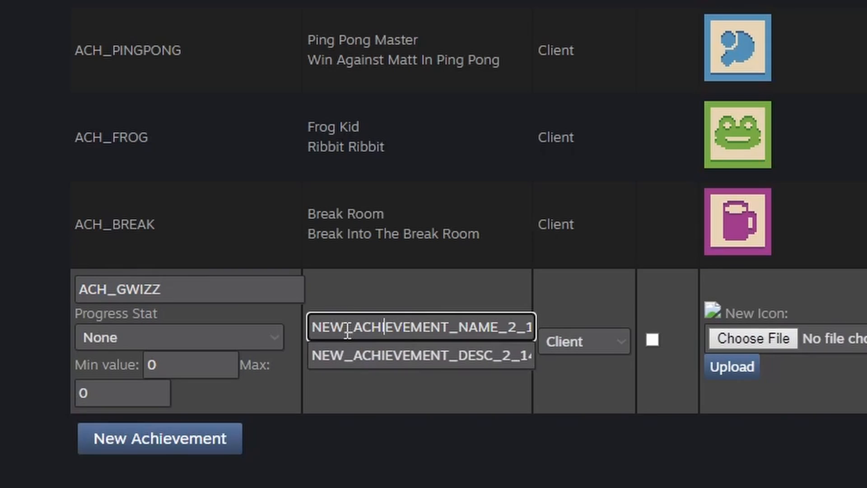
Name ACH_GWIZZ 'True Gwizzer' with description 'A tutorial achievement' and toggle Hidden.
{"action": "type", "text": "True"}
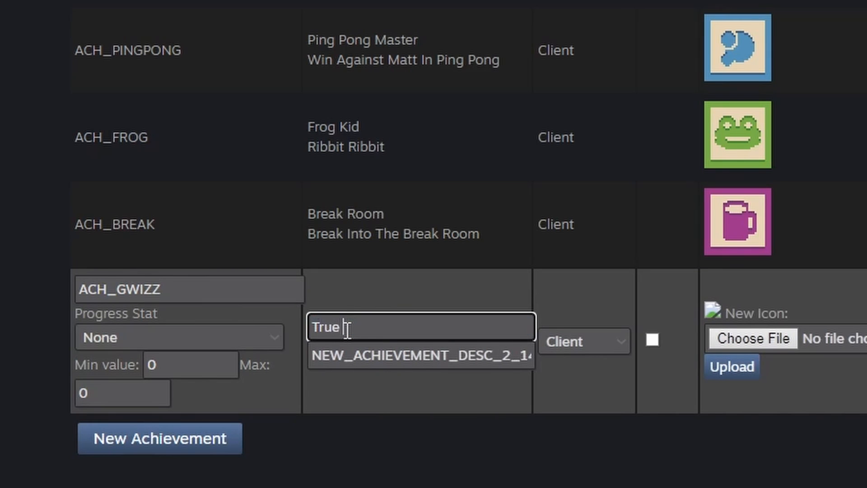
{"action": "type", "text": "Gwizzer"}
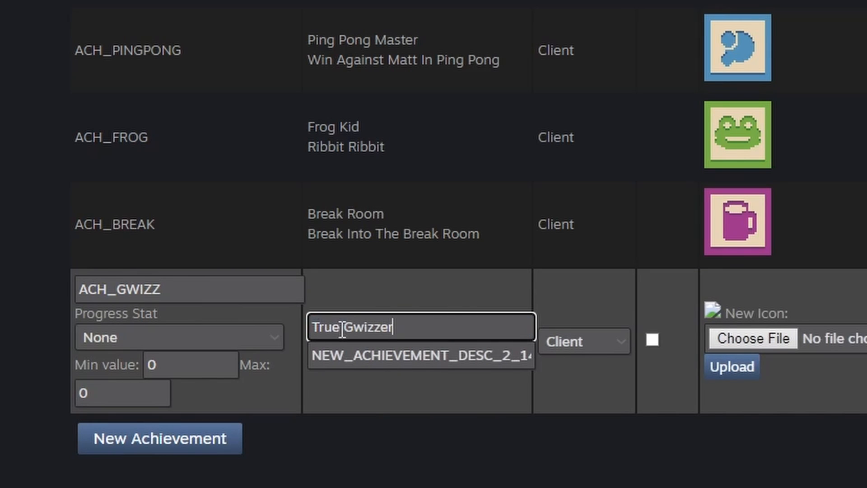
{"action": "triple_click", "coordinate": [351, 327]}
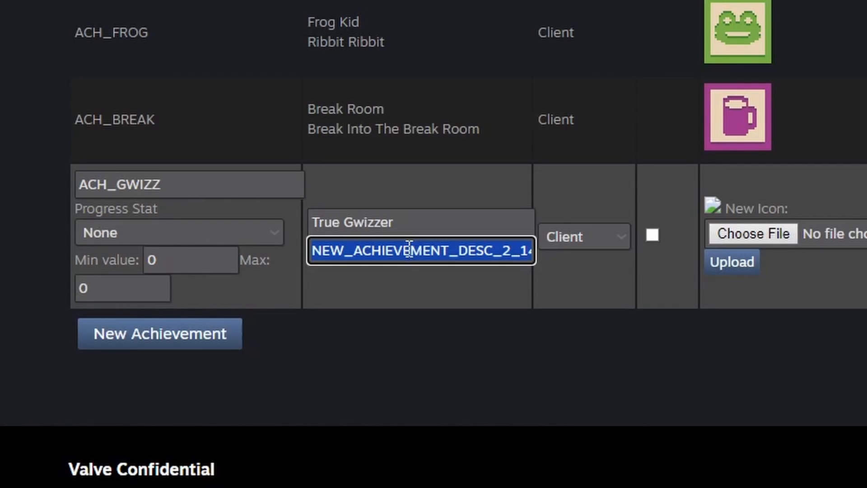
{"action": "type", "text": "A tutorial"}
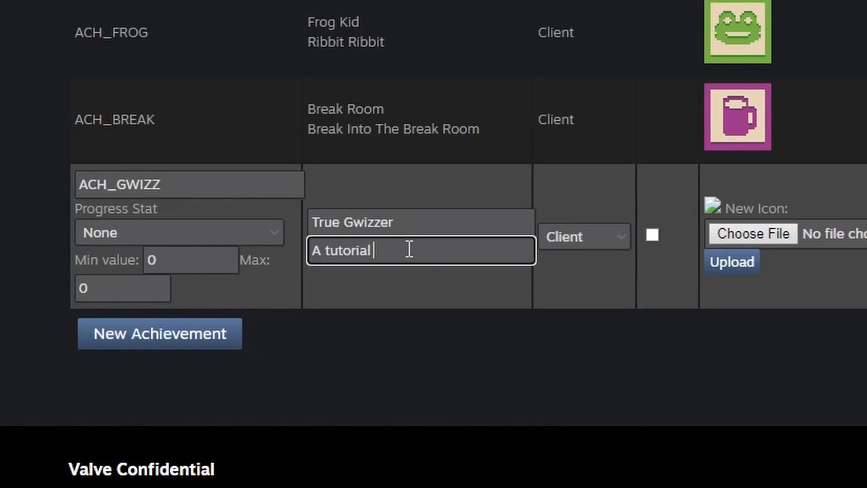
{"action": "type", "text": "achievement"}
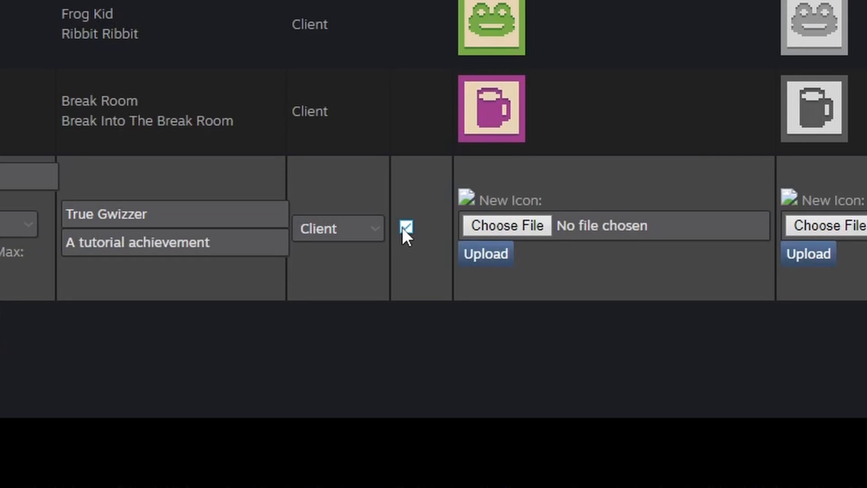
{"action": "left_click", "coordinate": [406, 228]}
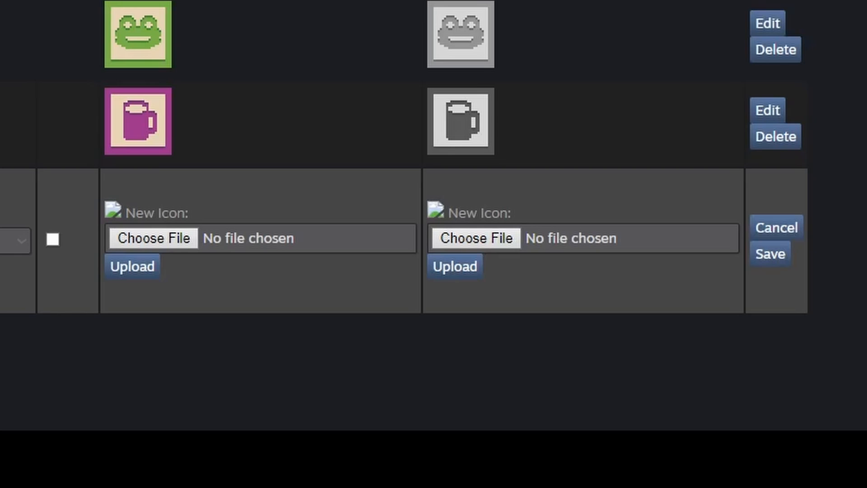
{"action": "mouse_move", "coordinate": [234, 244]}
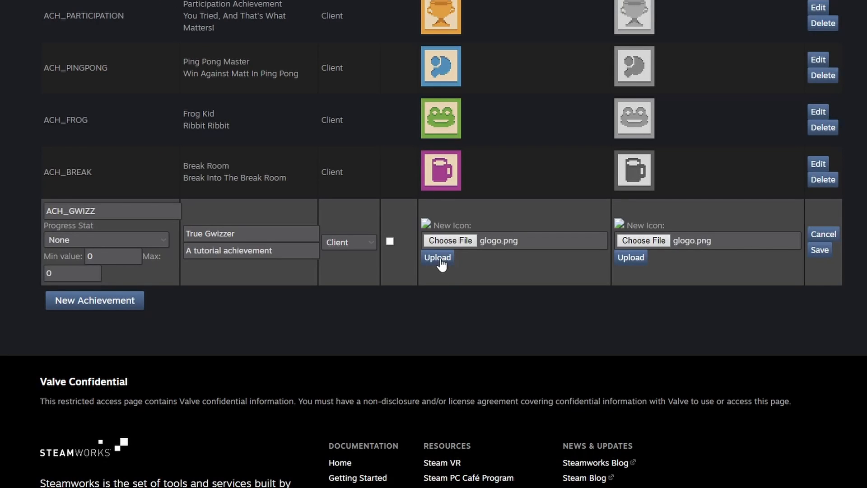
{"action": "mouse_move", "coordinate": [625, 261]}
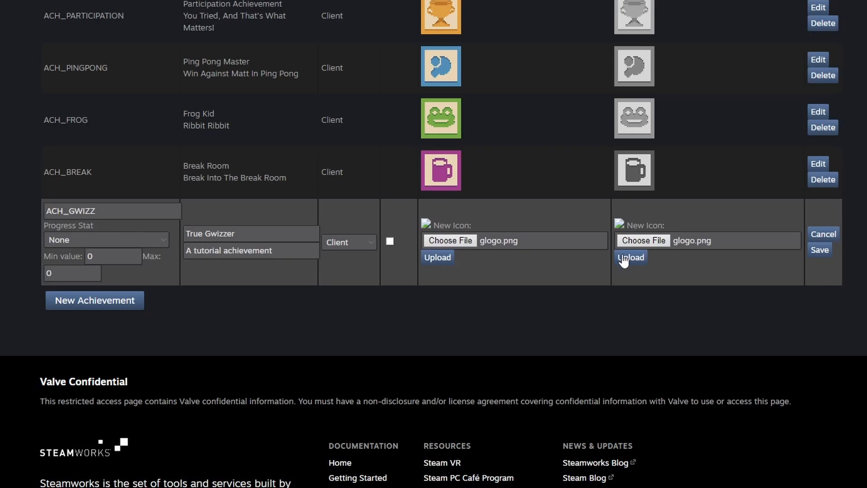
Upload glogo.png as the unachieved icon of ACH_GWIZZ.
{"action": "left_click", "coordinate": [820, 250]}
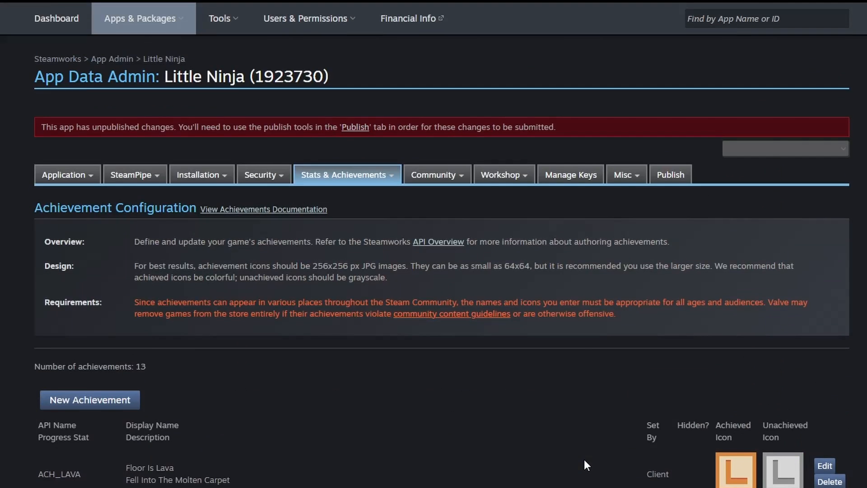
Prepare Little Ninja's pending changes for publishing and start publishing to Steam.
{"action": "left_click", "coordinate": [671, 175]}
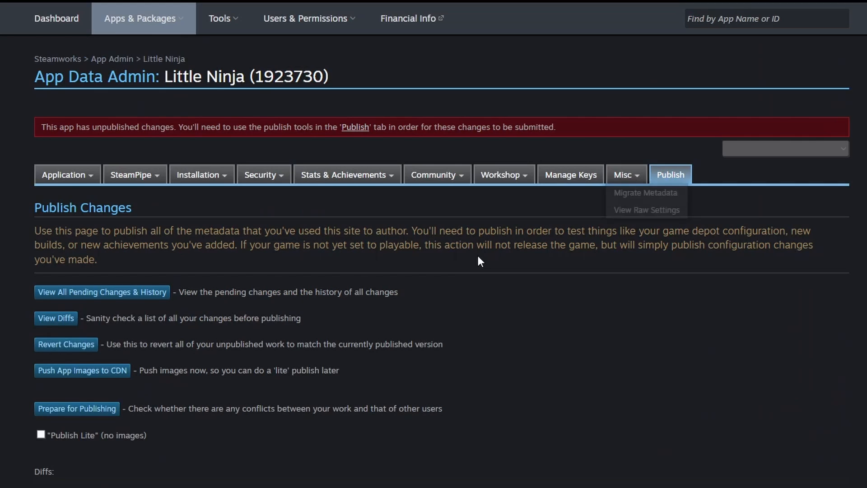
{"action": "left_click", "coordinate": [76, 408]}
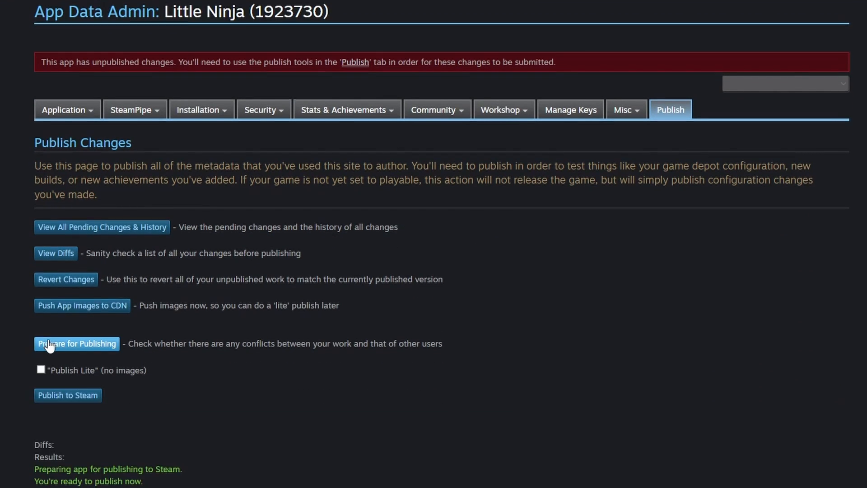
{"action": "left_click", "coordinate": [67, 395]}
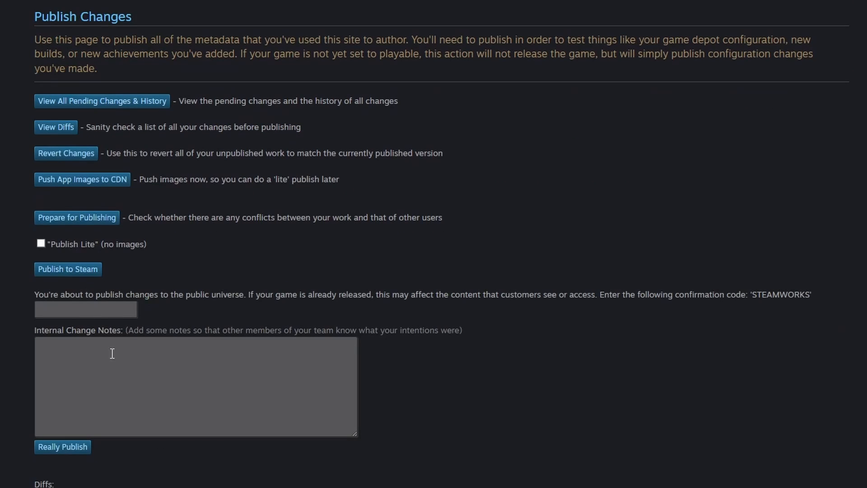
Confirm with the STEAMWORKS code and really publish the changes.
{"action": "double_click", "coordinate": [780, 294]}
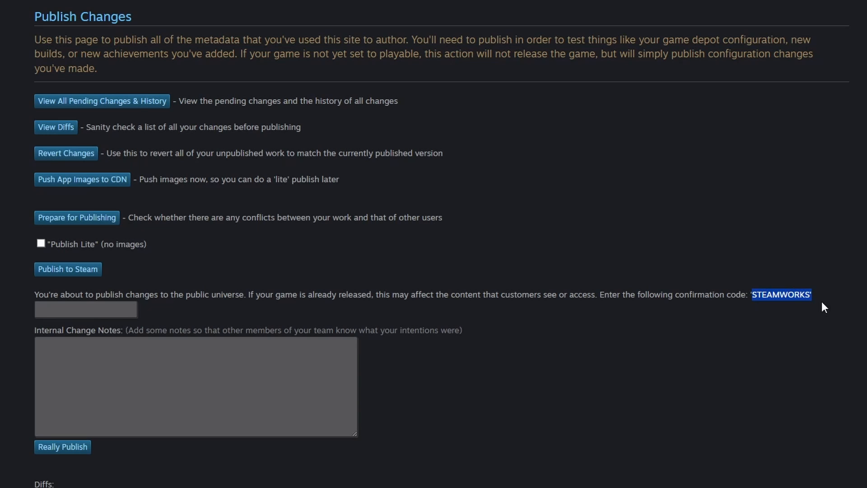
{"action": "type", "text": "STEAMWORKS"}
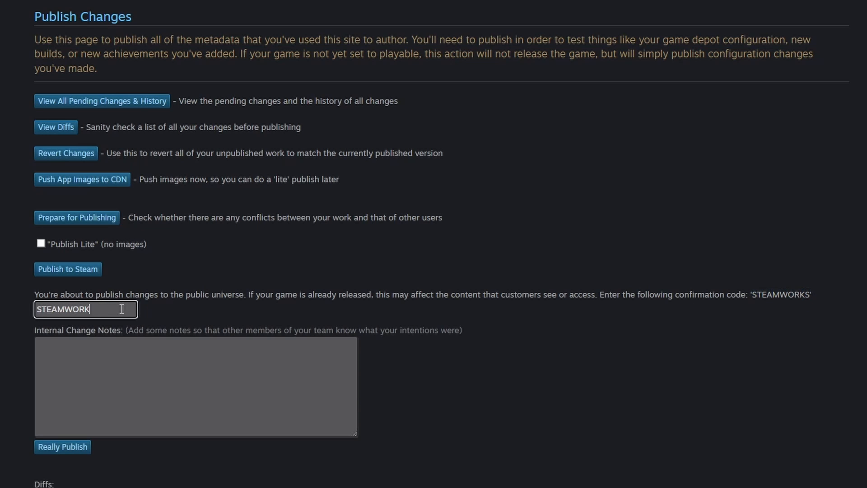
{"action": "left_click", "coordinate": [62, 447]}
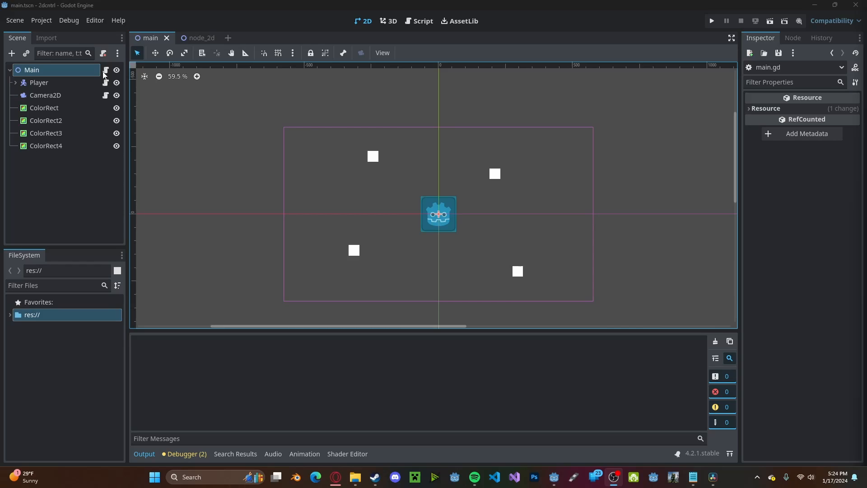
Declare func setAchievement(ach): in main.gd below _ready.
{"action": "left_click", "coordinate": [419, 21]}
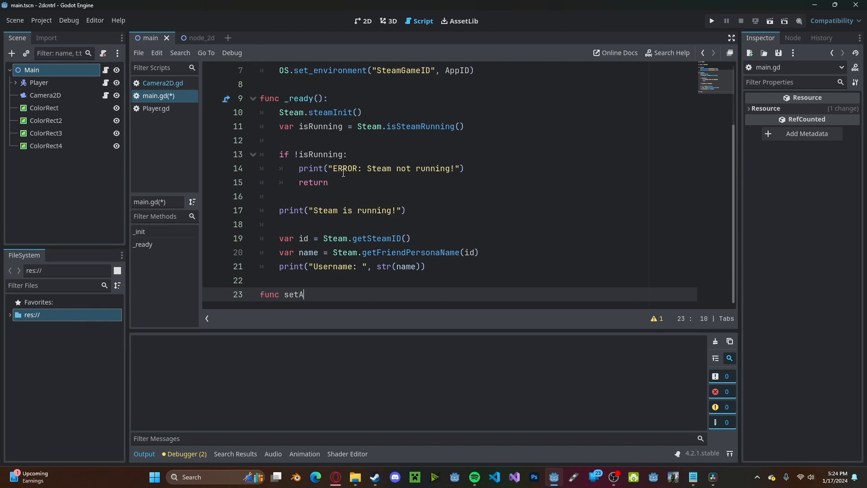
{"action": "type", "text": "chievement()"}
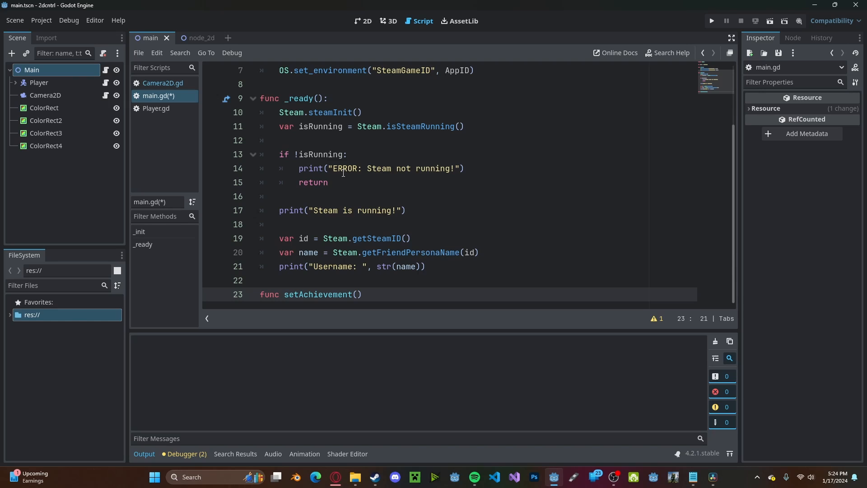
{"action": "type", "text": "ach"}
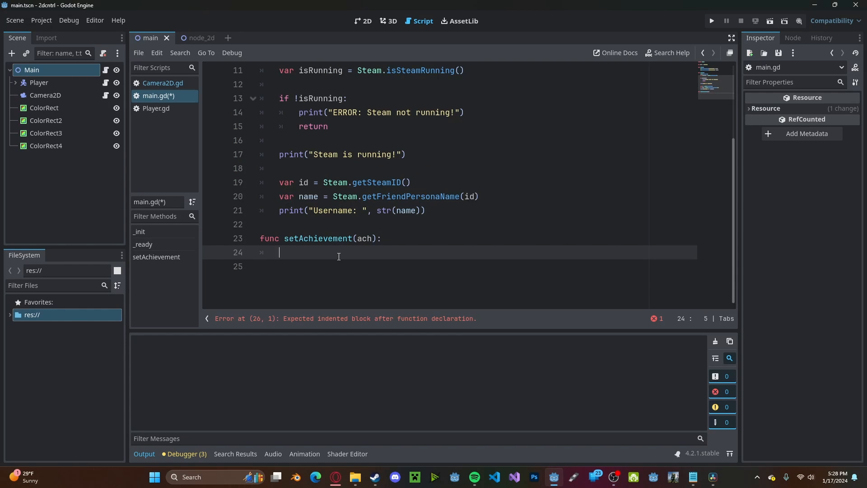
Store Steam.getAchievement(ach) in a status variable.
{"action": "type", "text": "var status ="}
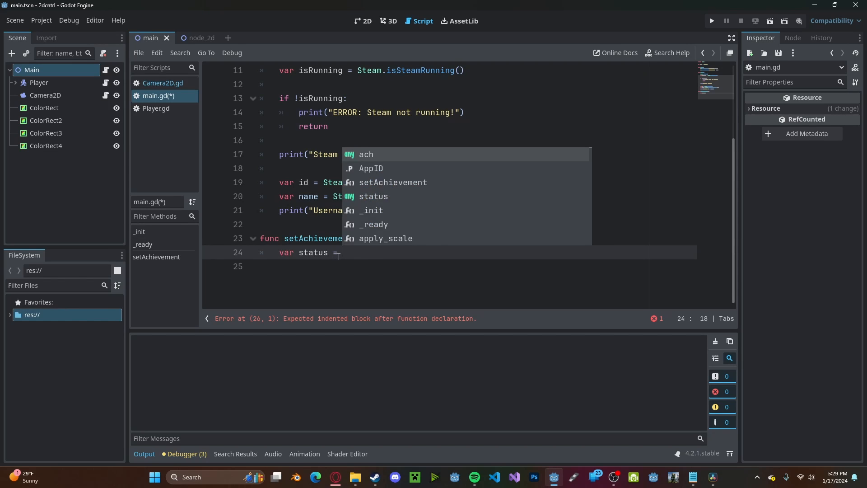
{"action": "type", "text": "Steam.getAchievement(ach"}
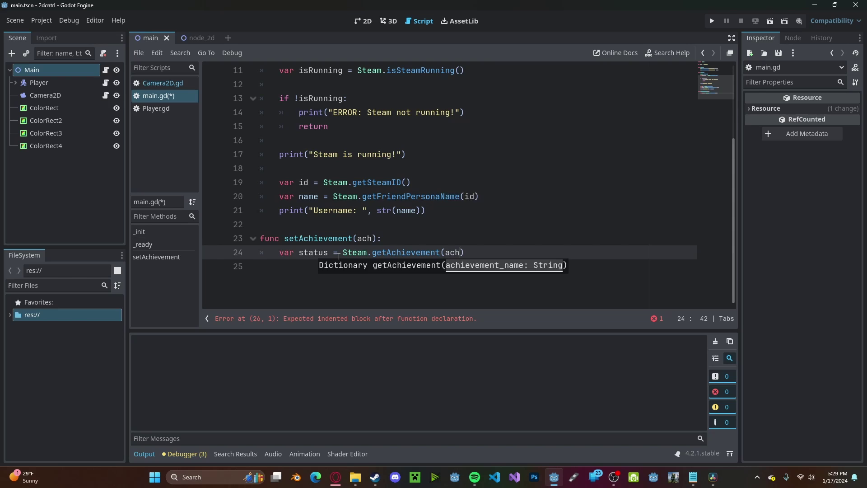
If status["achieved"], print "Already unlocked!" and return.
{"action": "type", "text": "if"}
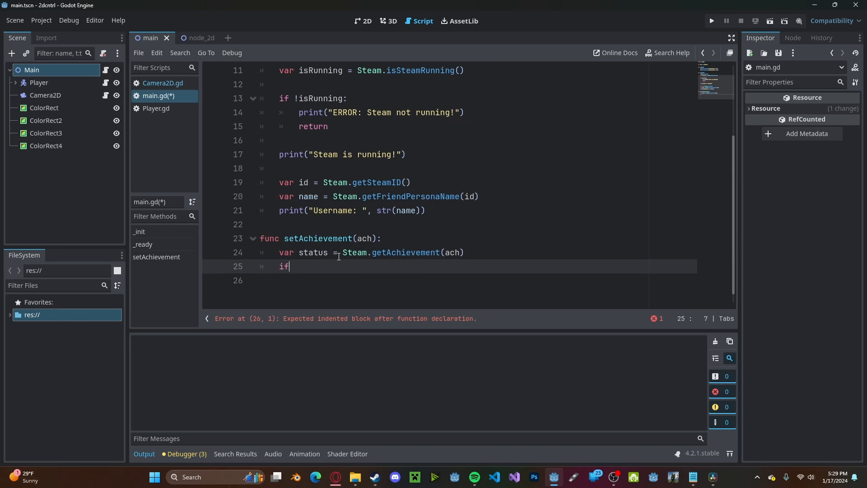
{"action": "type", "text": "status"}
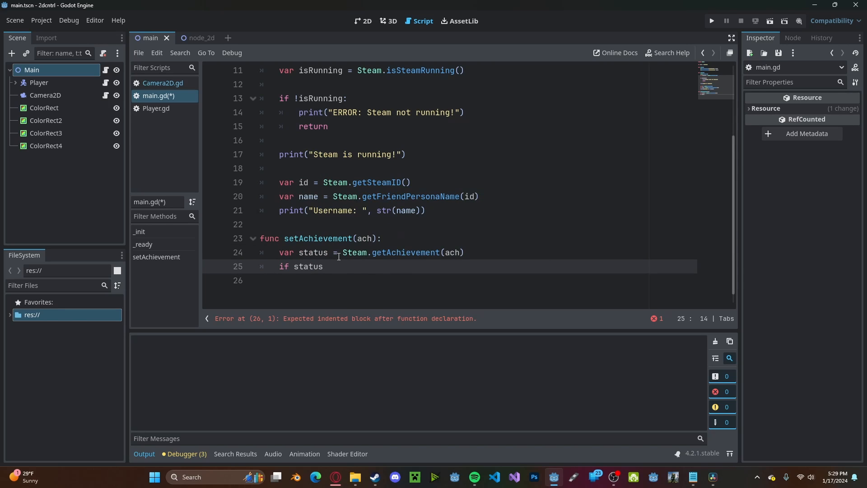
{"action": "type", "text": "[\"achi\"]"}
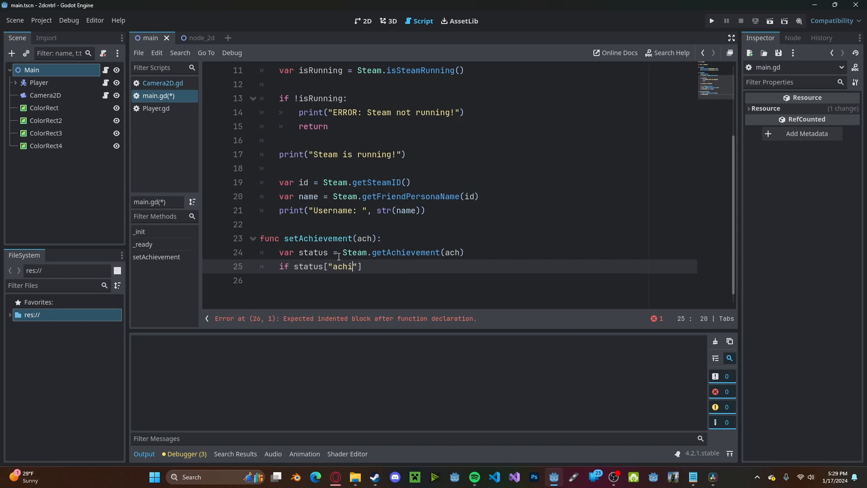
{"action": "type", "text": "eved"}
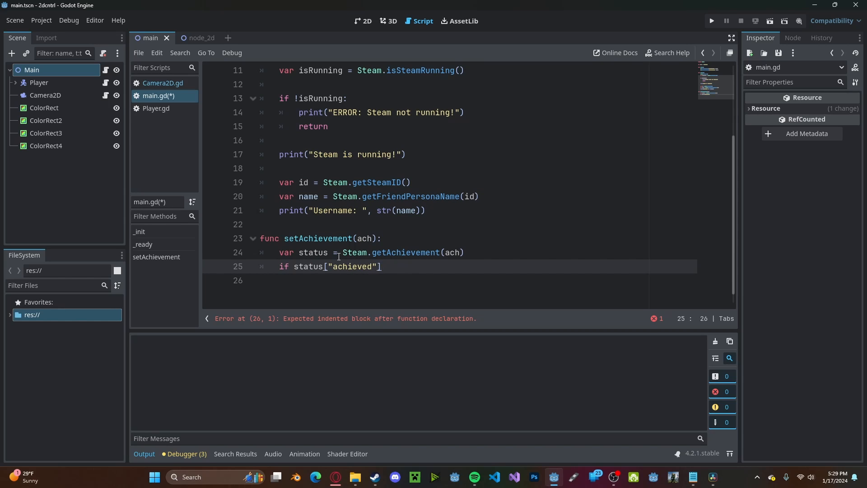
{"action": "type", "text": ":"}
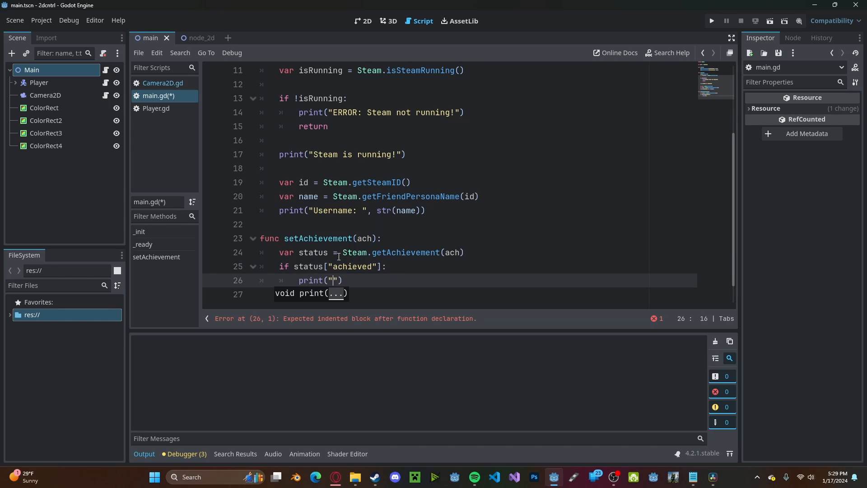
{"action": "type", "text": "Already un"}
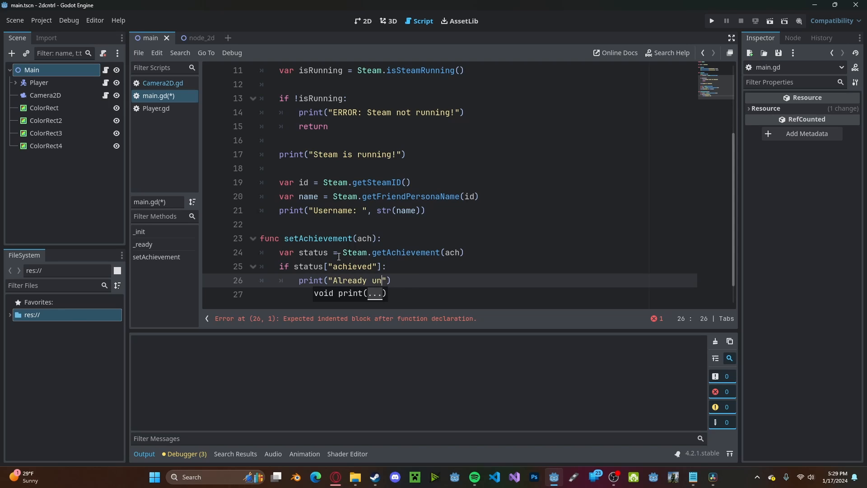
{"action": "type", "text": "locked!\")"}
{"action": "left_click", "coordinate": [450, 293]}
{"action": "type", "text": "return"}
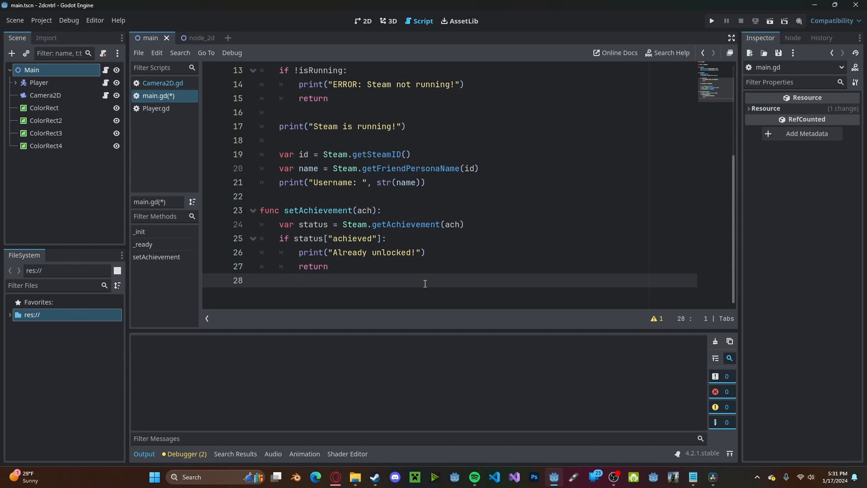
Call Steam.setAchievement(ach) and print an unlocked-achievement message.
{"action": "type", "text": "St"}
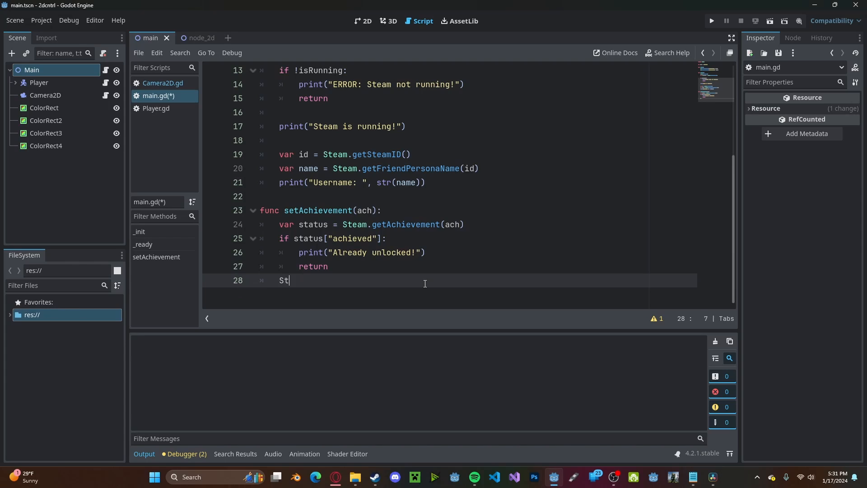
{"action": "type", "text": "eam.setAchievement()"}
{"action": "type", "text": "print(\"Unlo"}
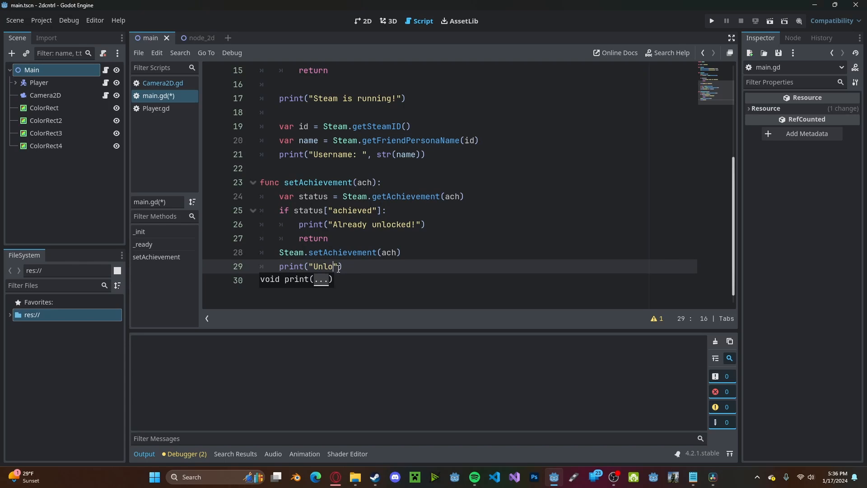
{"action": "type", "text": "cked achie"}
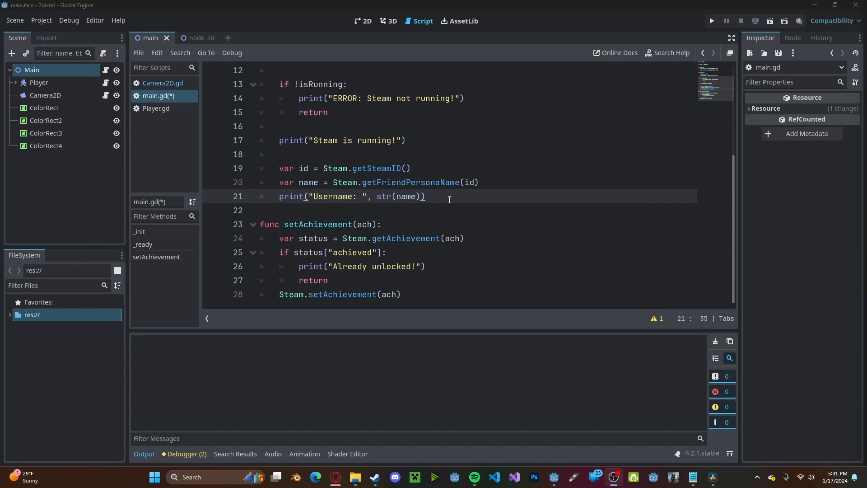
Call setAchievement("ACH_GWIZZ") in _ready and run the project to test it.
{"action": "type", "text": "setAchievement(\"A\")"}
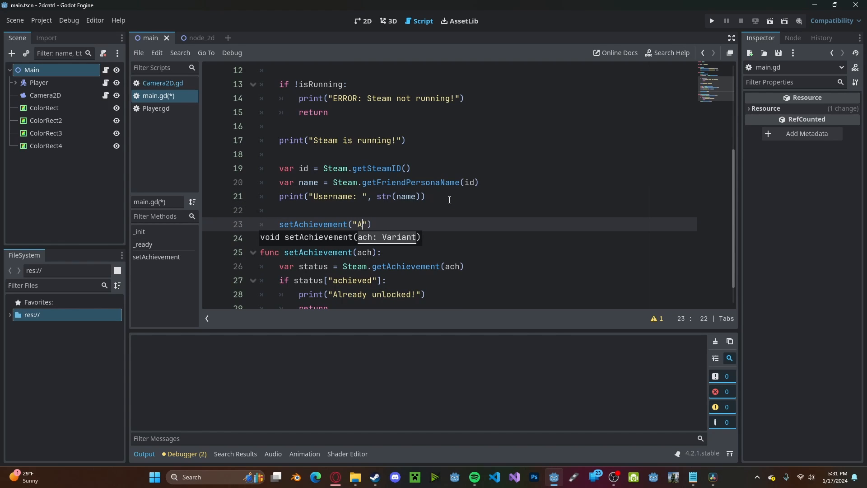
{"action": "type", "text": "CH_GWIZZ"}
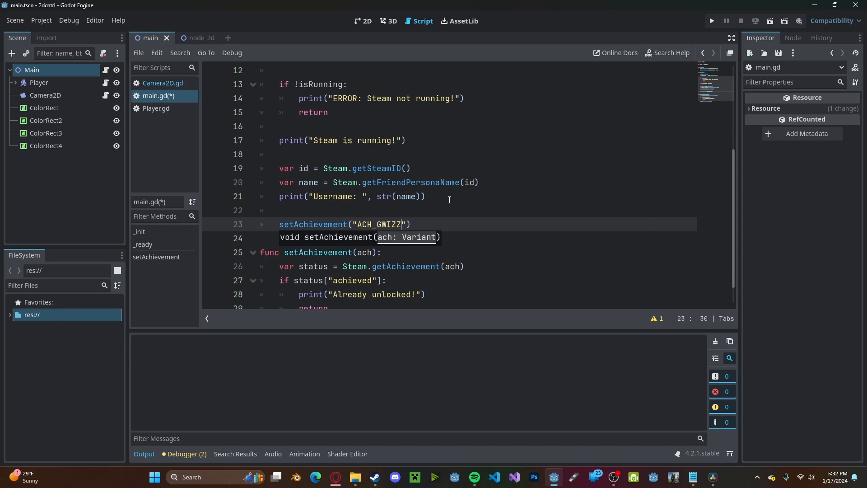
{"action": "left_click", "coordinate": [712, 20]}
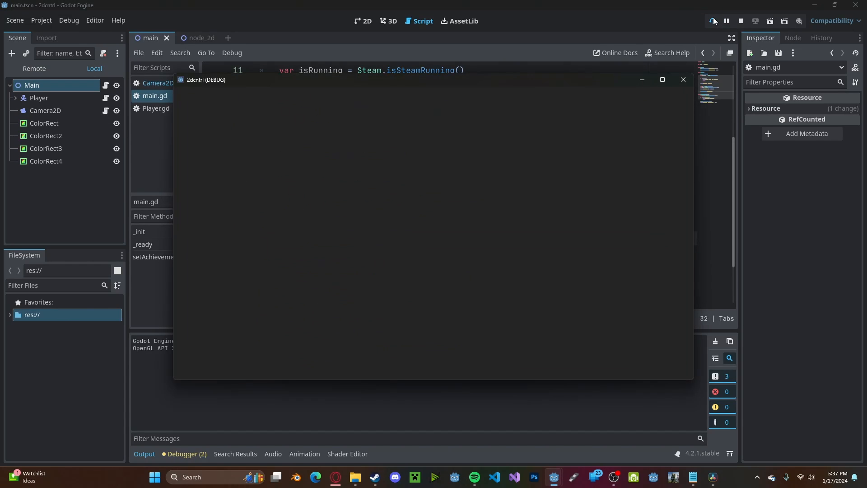